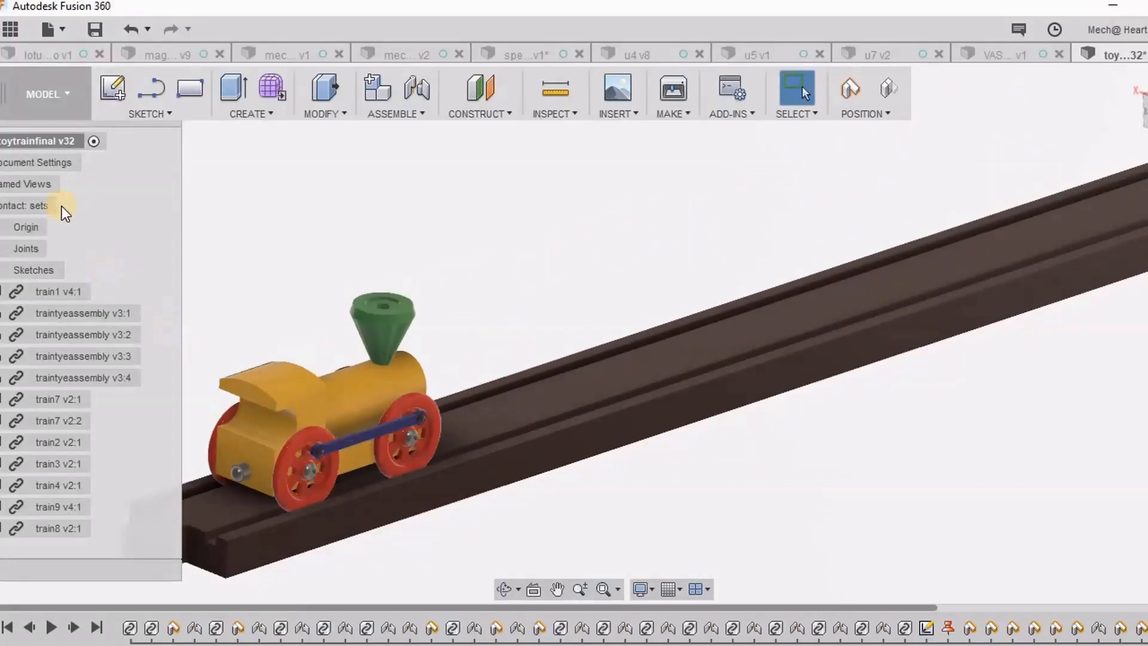
- Cycle through the toy train, medicine box, dustbin and Coca-Cola cap tabs to the maggi bowl
click(253, 54)
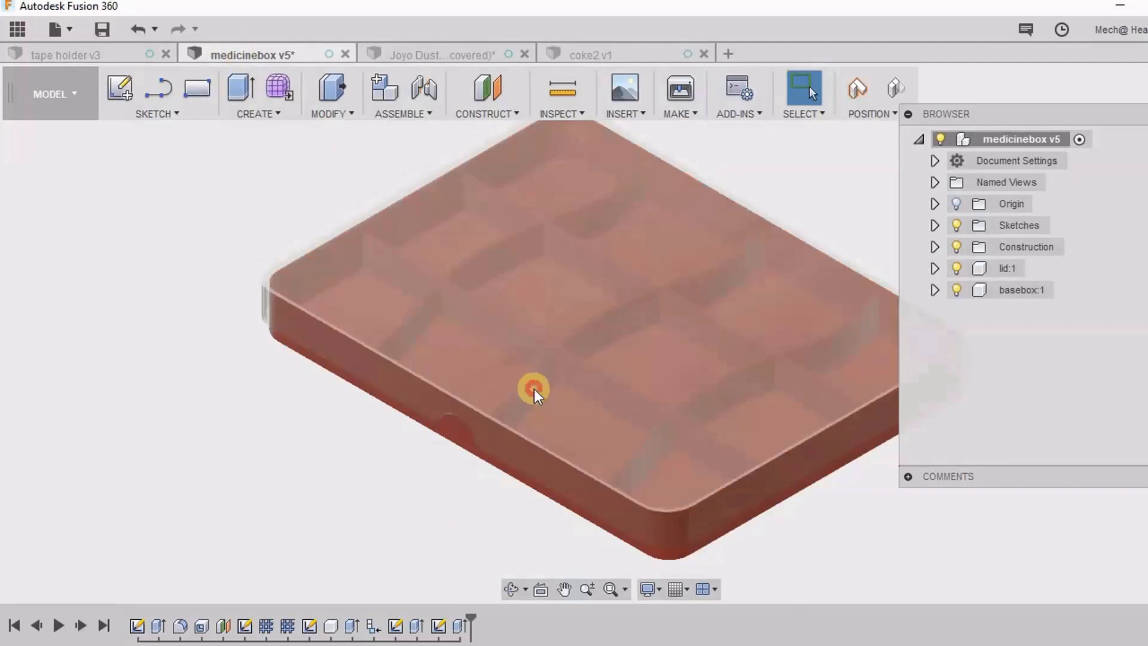
click(439, 54)
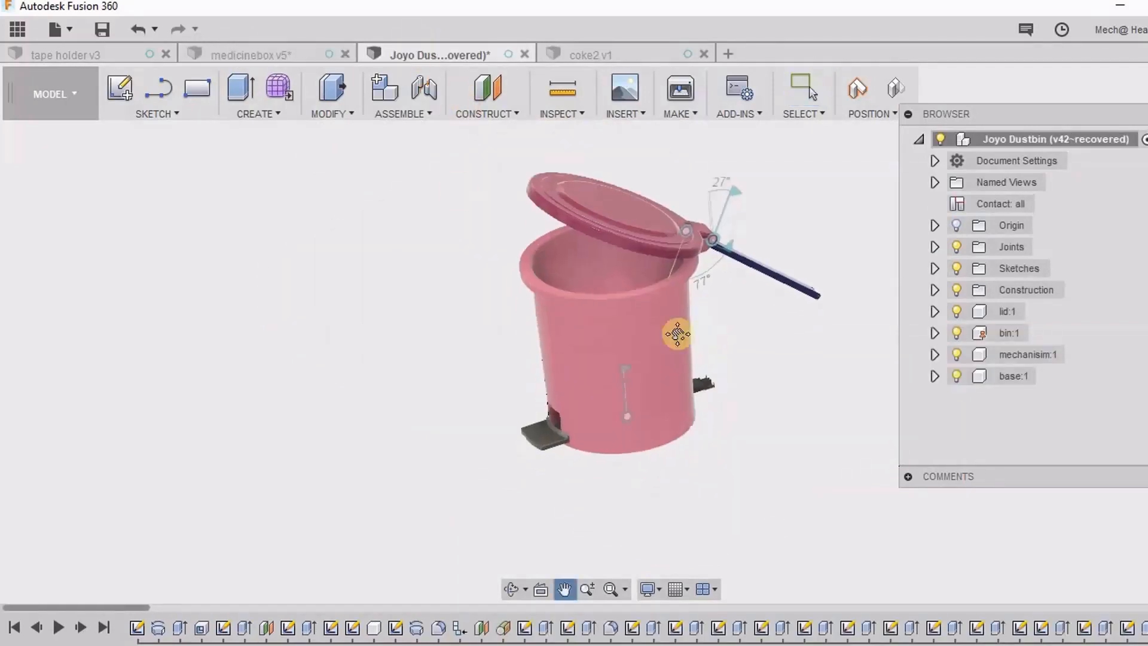
click(592, 55)
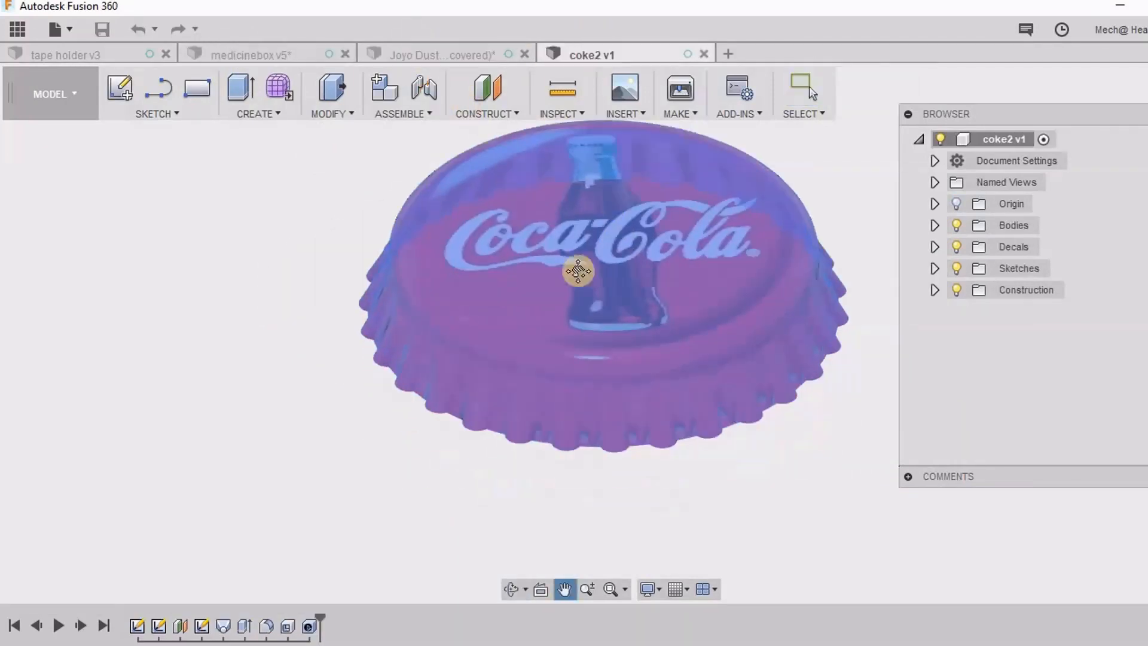
click(168, 53)
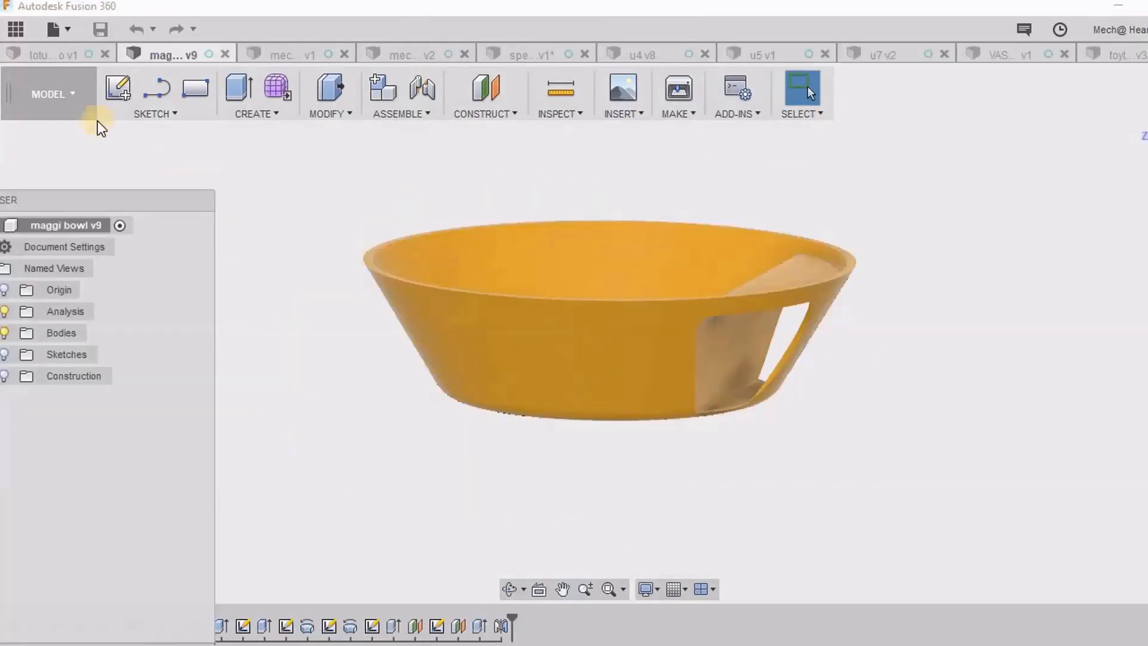
click(330, 95)
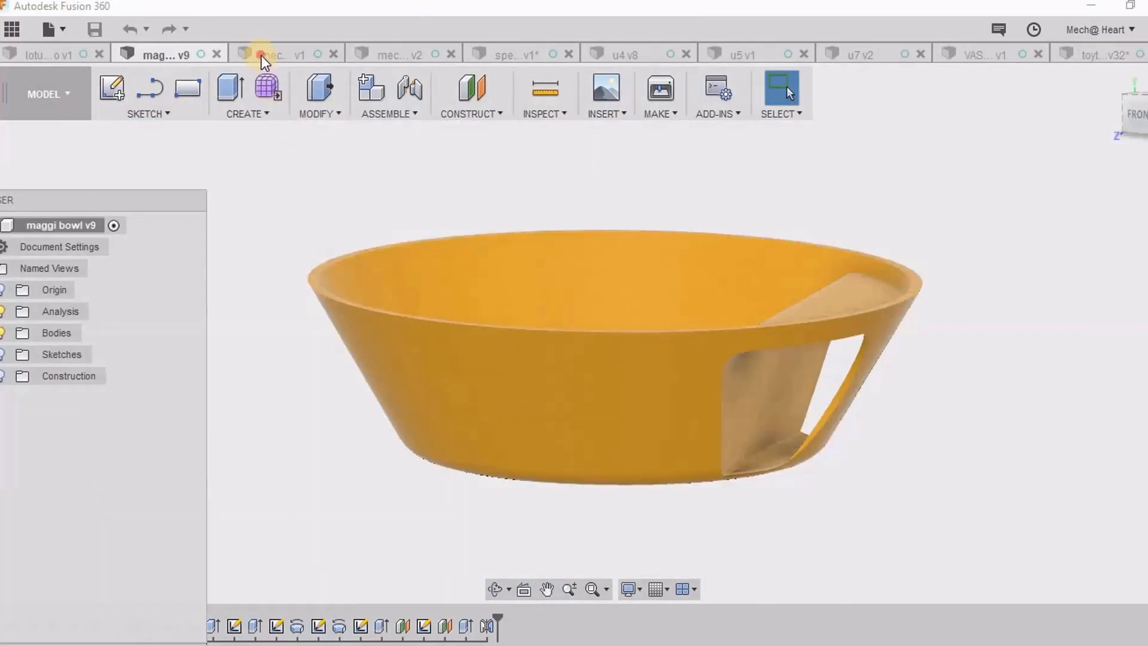
- Show the chair (u5 v1), then toytrainfinal, then the flower keychain v3 design
click(742, 53)
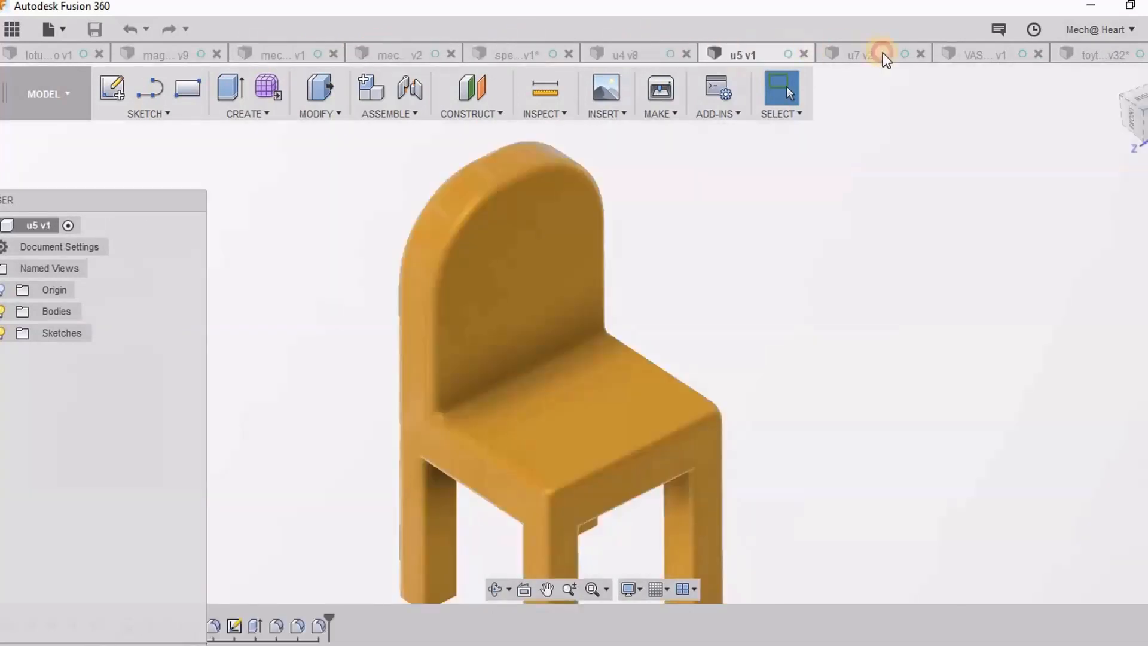
click(1091, 53)
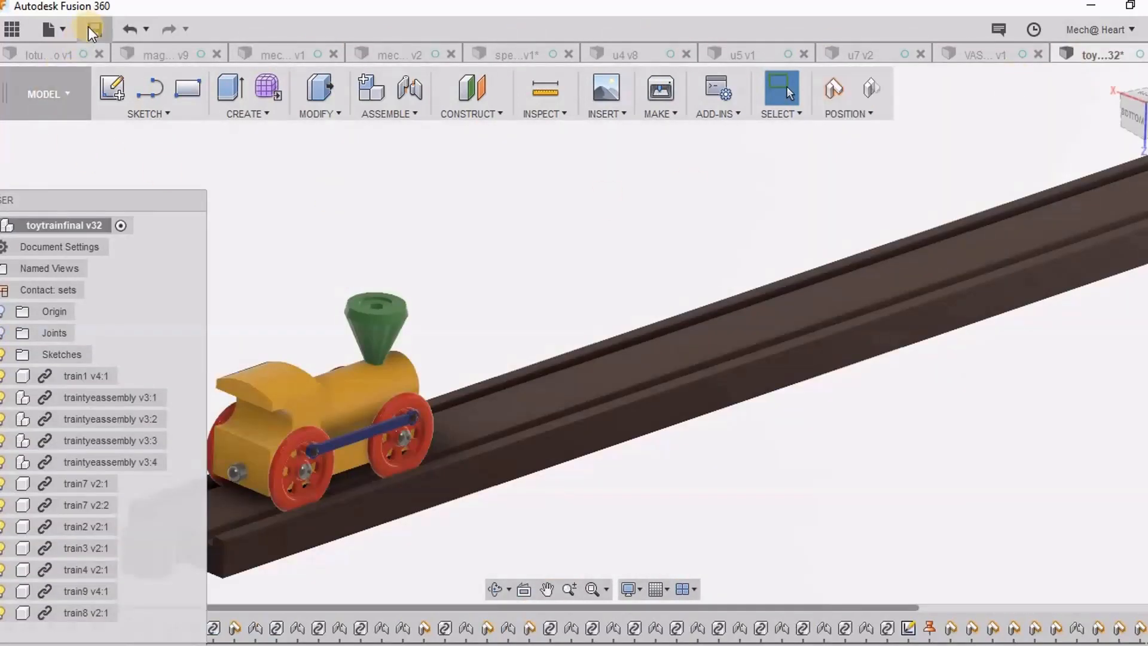
click(789, 54)
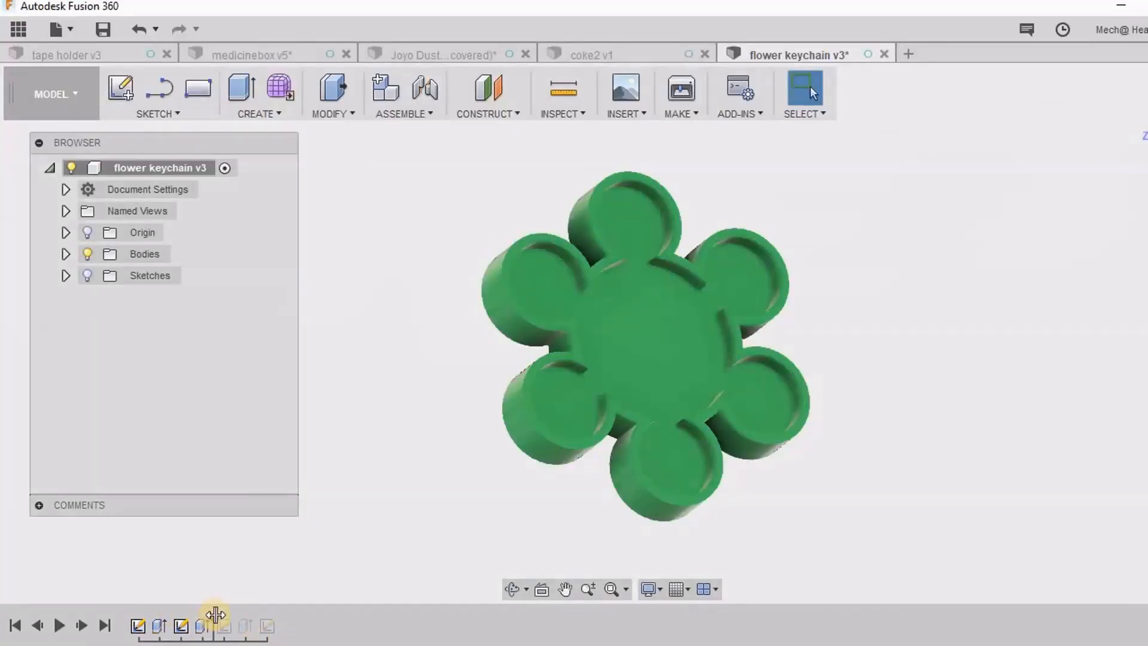